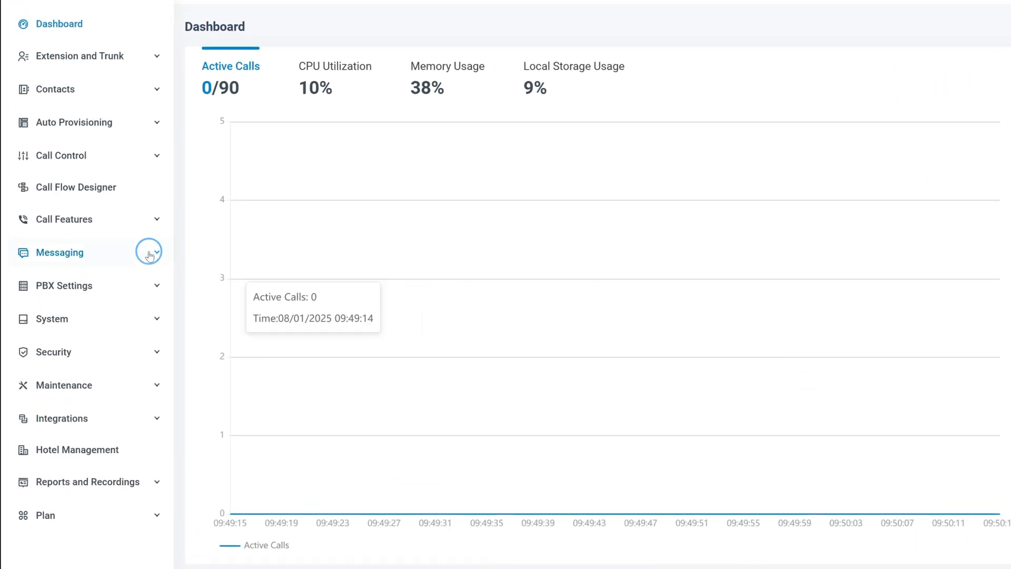
Under Messaging > Message Channel, view the WhatsApp Integration templates, hello_world and promotional_offers.
{"action": "left_click", "coordinate": [63, 252]}
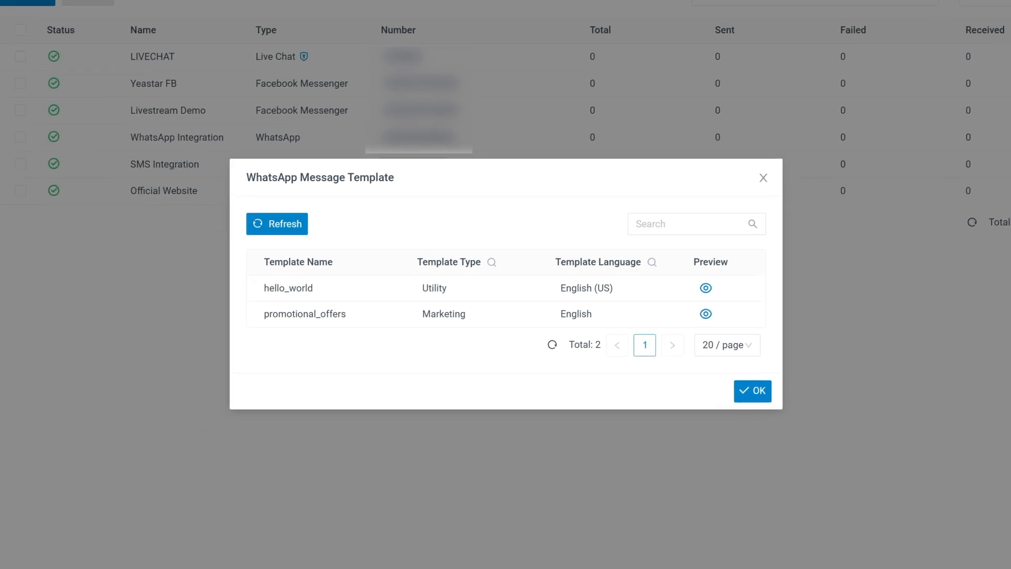
{"action": "left_click", "coordinate": [706, 313]}
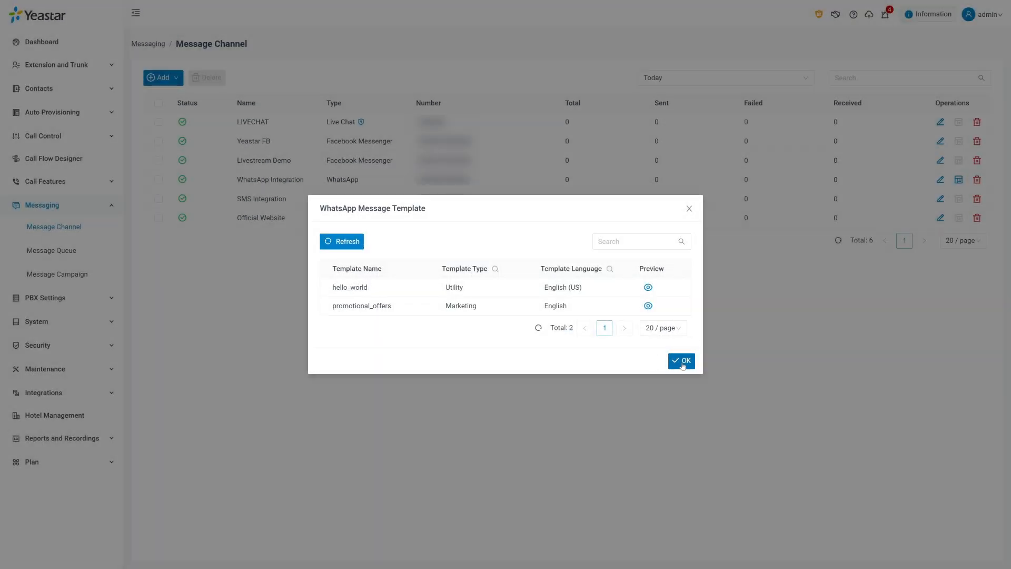
Close the template list and add a new campaign under Messaging > Message Campaign.
{"action": "left_click", "coordinate": [681, 360]}
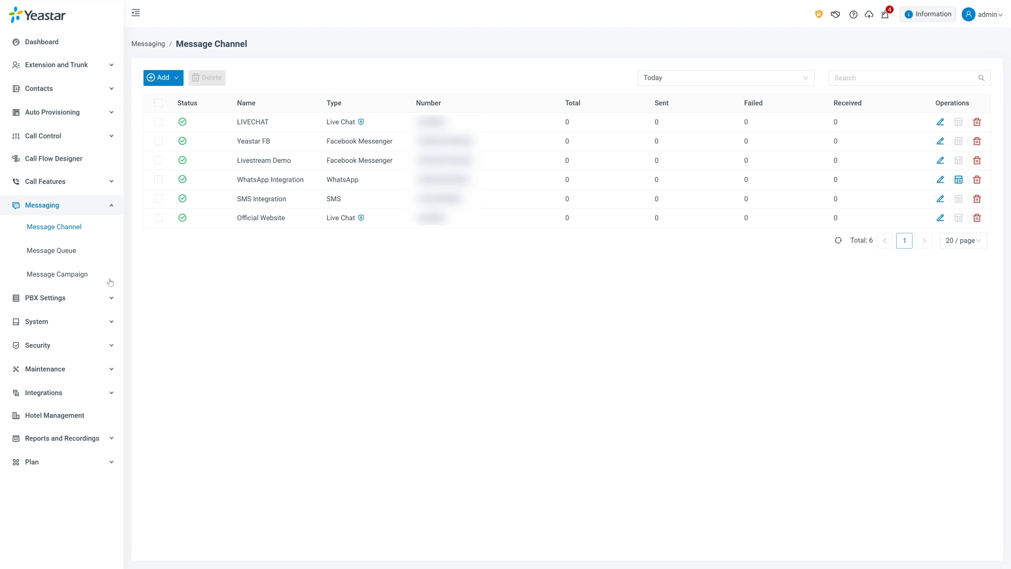
{"action": "left_click", "coordinate": [57, 274]}
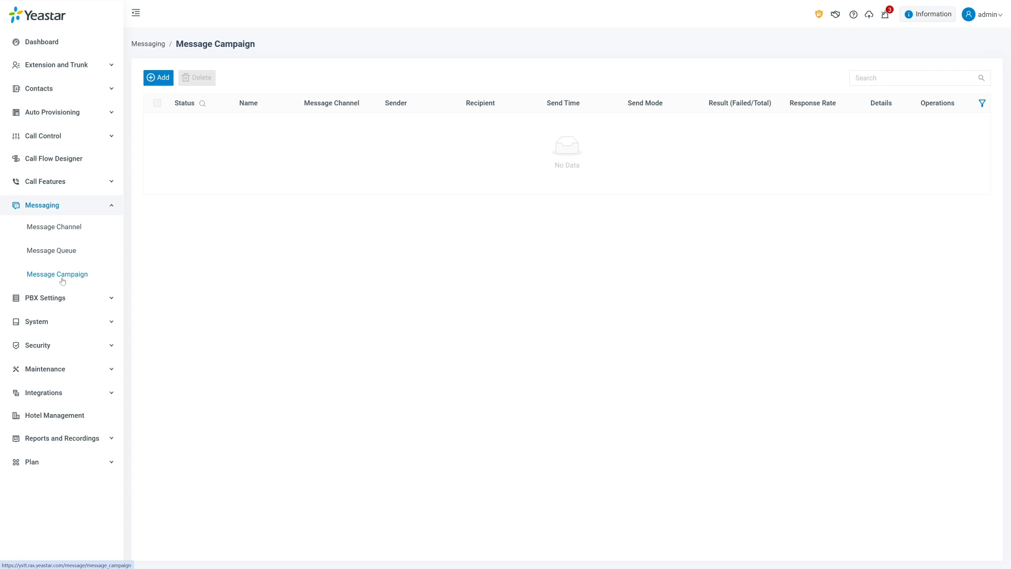
{"action": "left_click", "coordinate": [157, 77]}
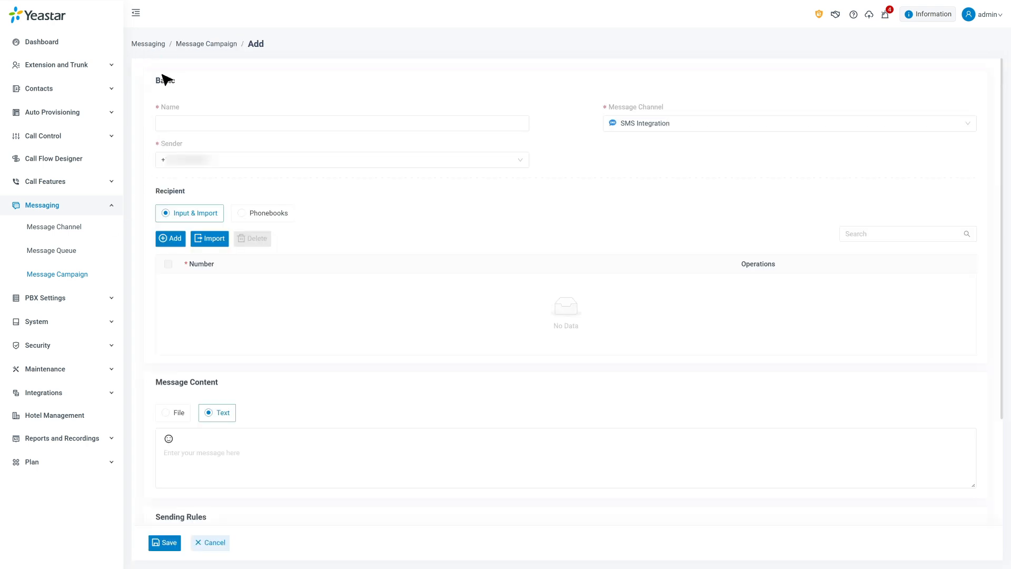
Set the channel to WhatsApp Integration, name it Outbound_1, and choose a sender number.
{"action": "left_click", "coordinate": [136, 12]}
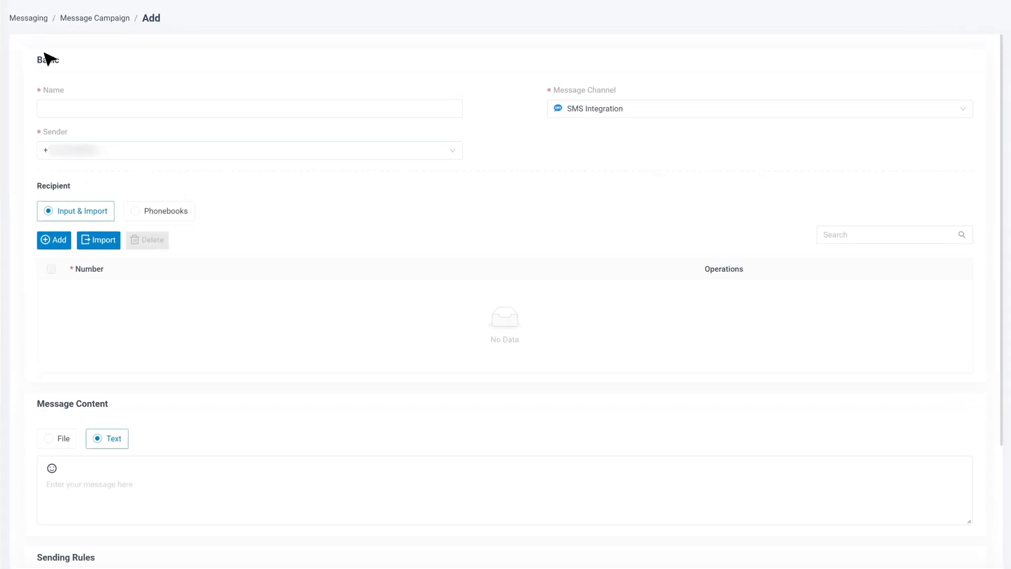
{"action": "mouse_move", "coordinate": [474, 95]}
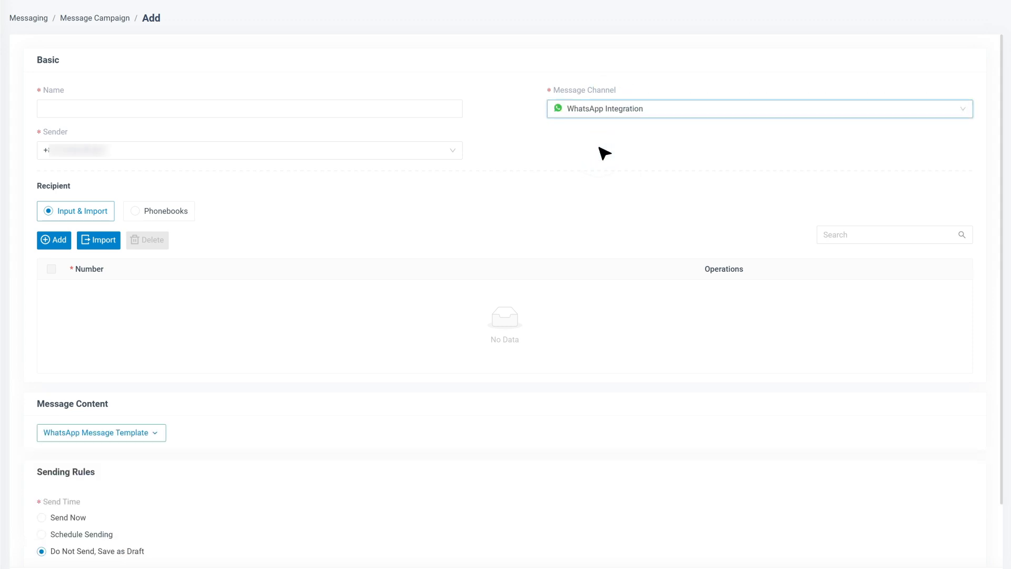
{"action": "type", "text": "Outbound_1"}
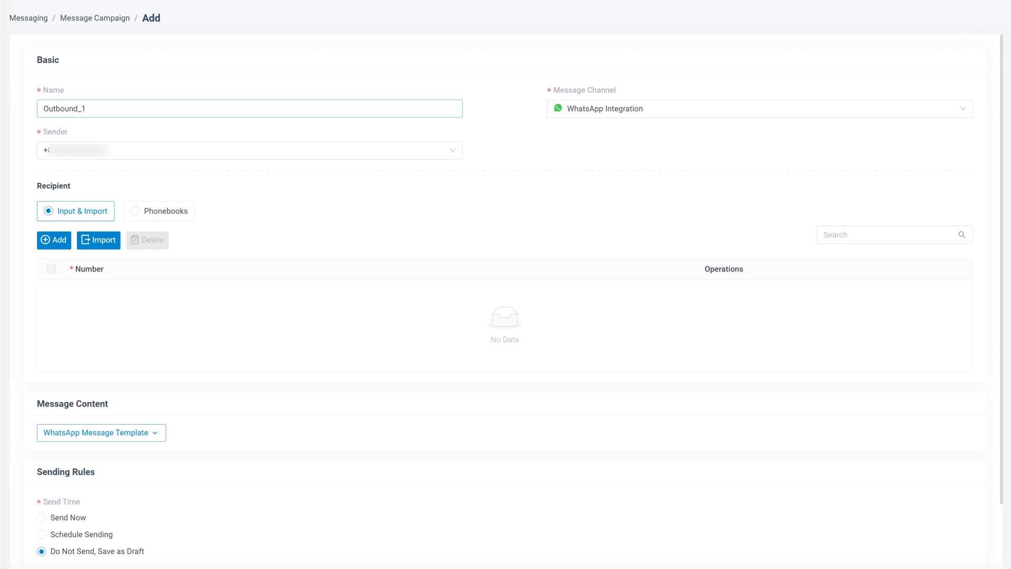
{"action": "left_click", "coordinate": [249, 150]}
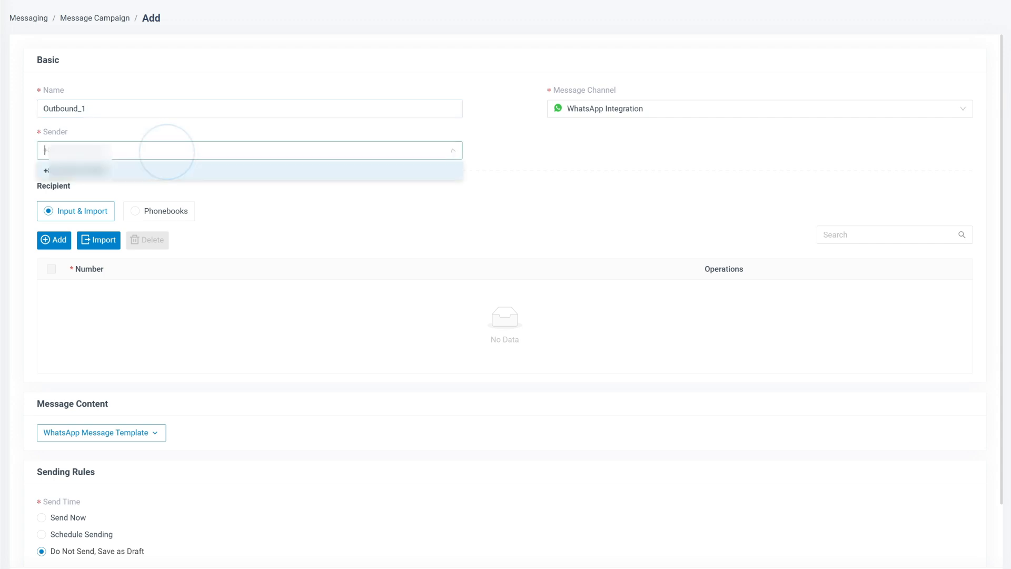
{"action": "left_click", "coordinate": [77, 171]}
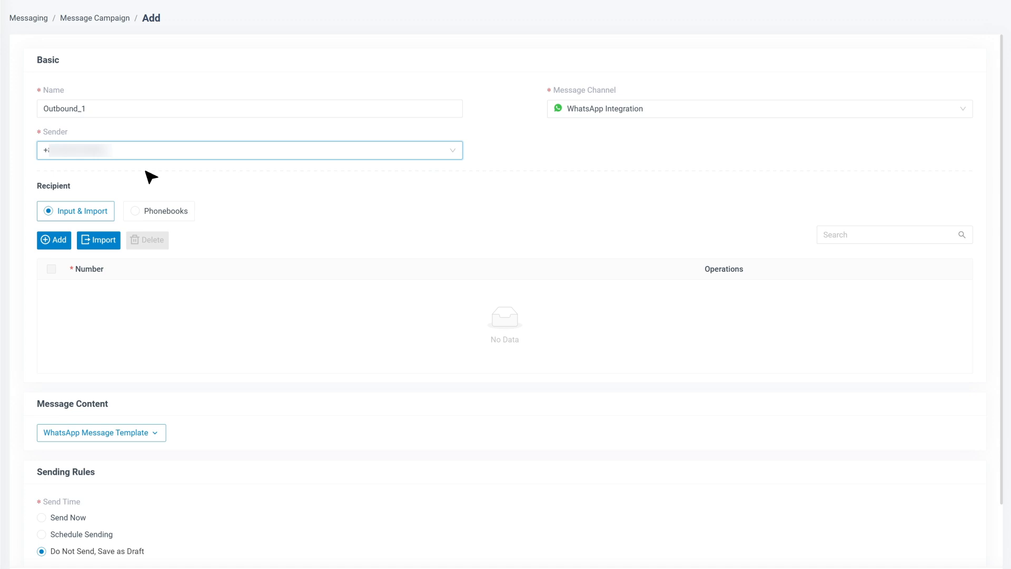
{"action": "mouse_move", "coordinate": [64, 205]}
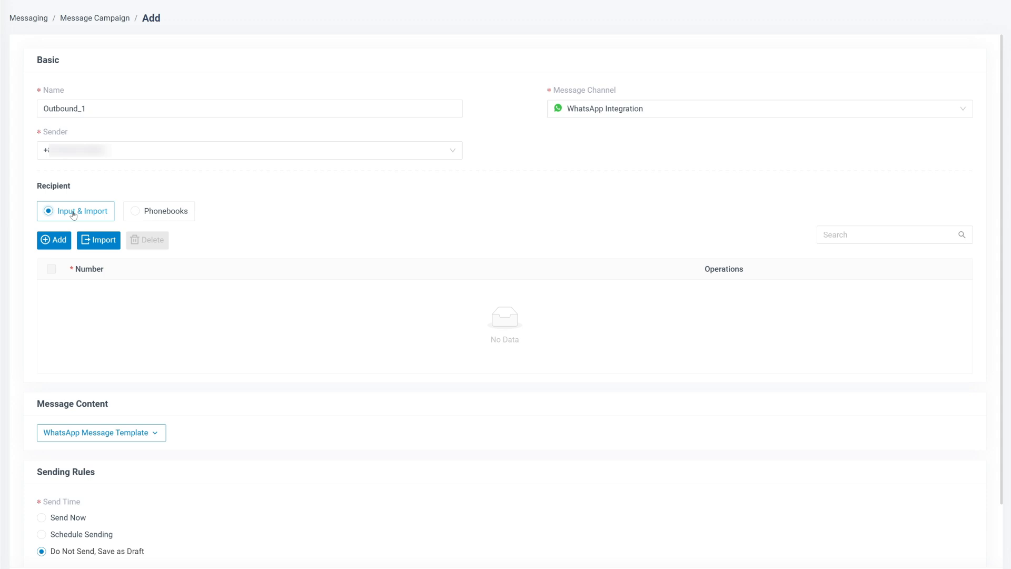
Take recipients from the Business Partner phonebook using Mobile numbers, after cancelling an import.
{"action": "left_click", "coordinate": [53, 240]}
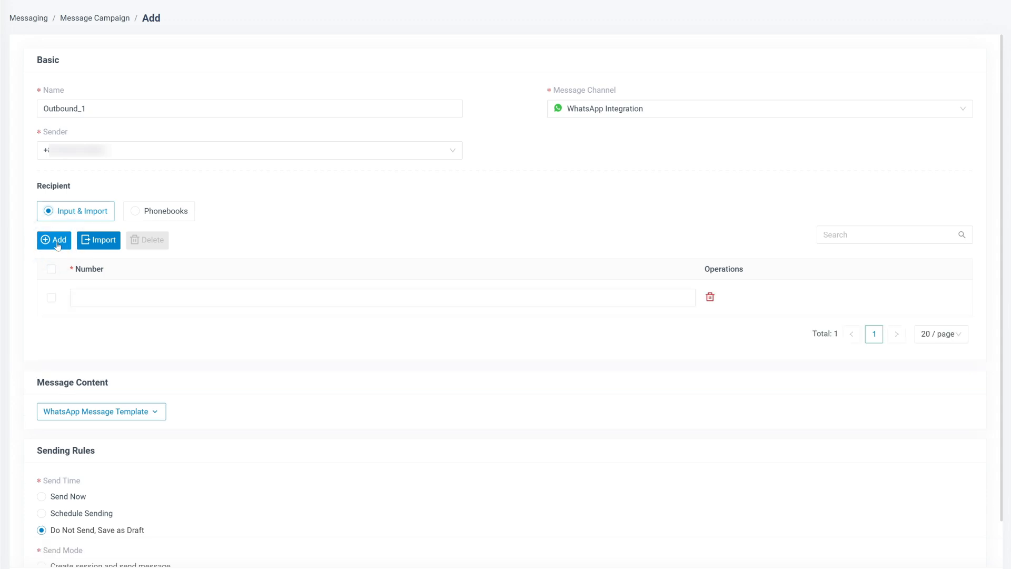
{"action": "left_click", "coordinate": [98, 241]}
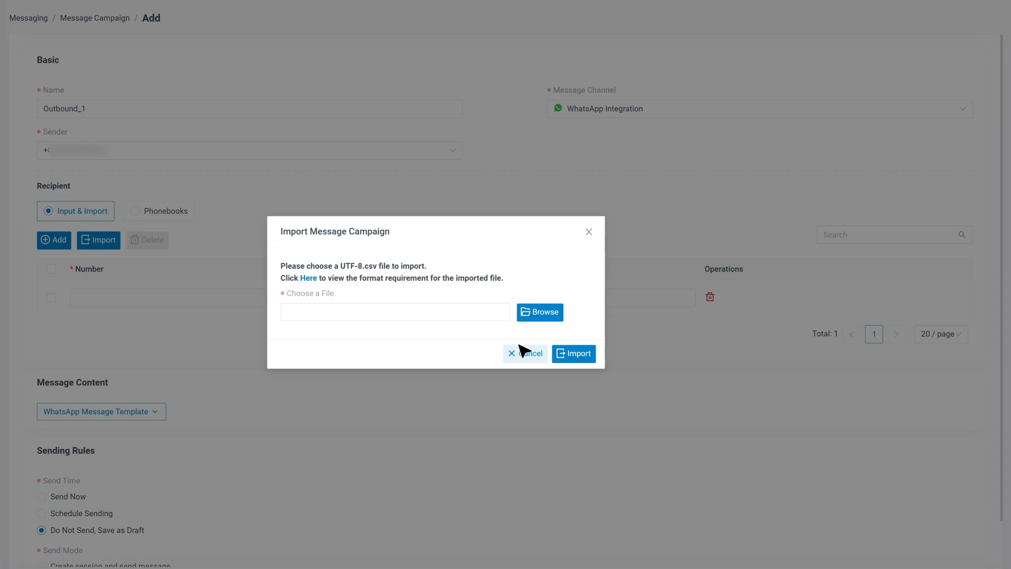
{"action": "left_click", "coordinate": [525, 353]}
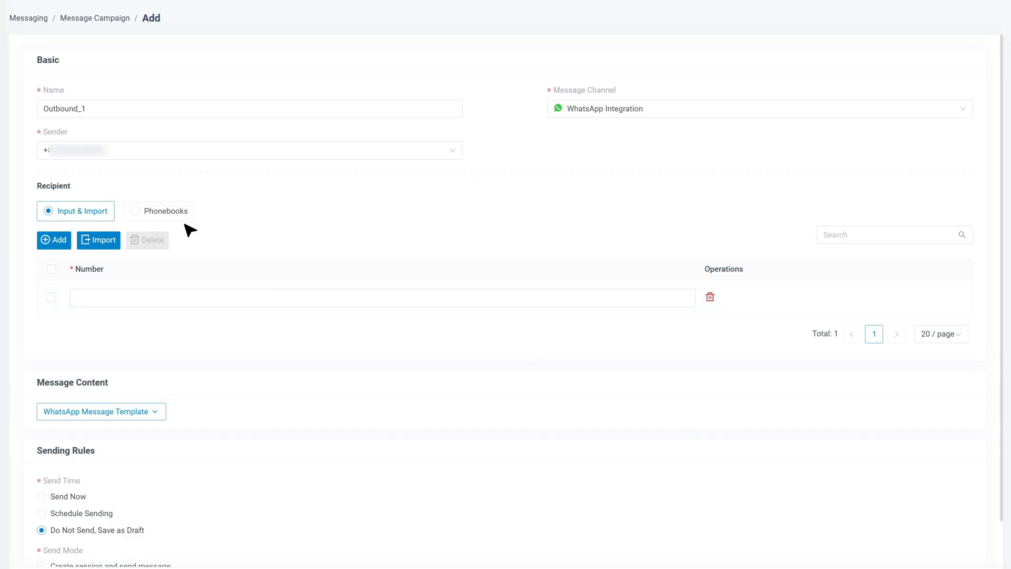
{"action": "left_click", "coordinate": [158, 211]}
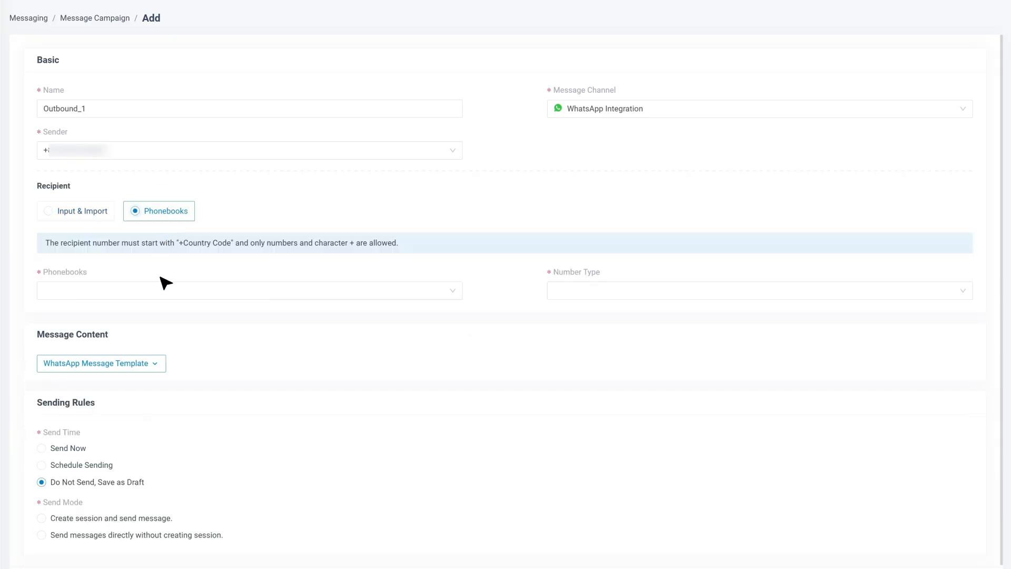
{"action": "left_click", "coordinate": [249, 291]}
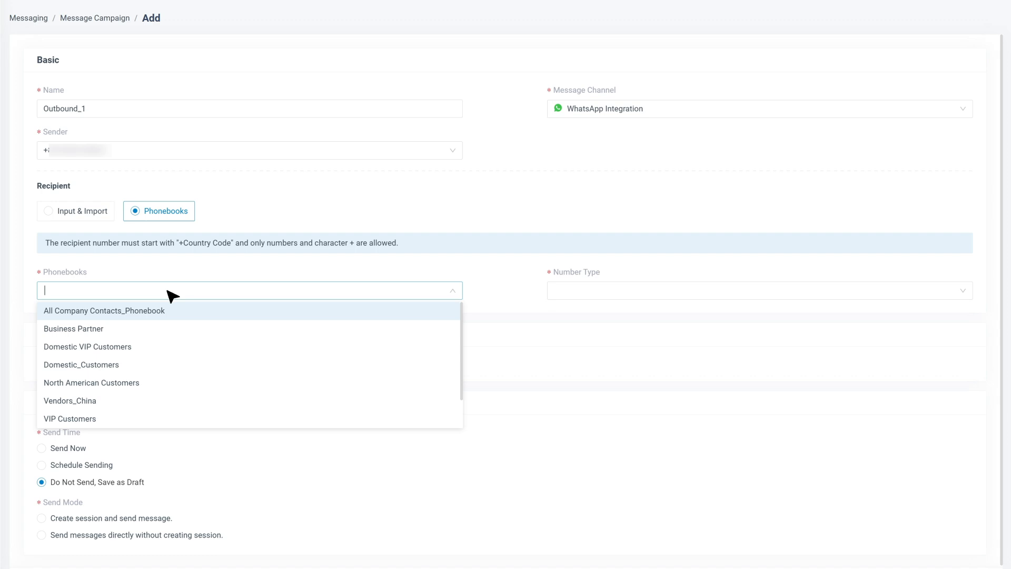
{"action": "mouse_move", "coordinate": [144, 330]}
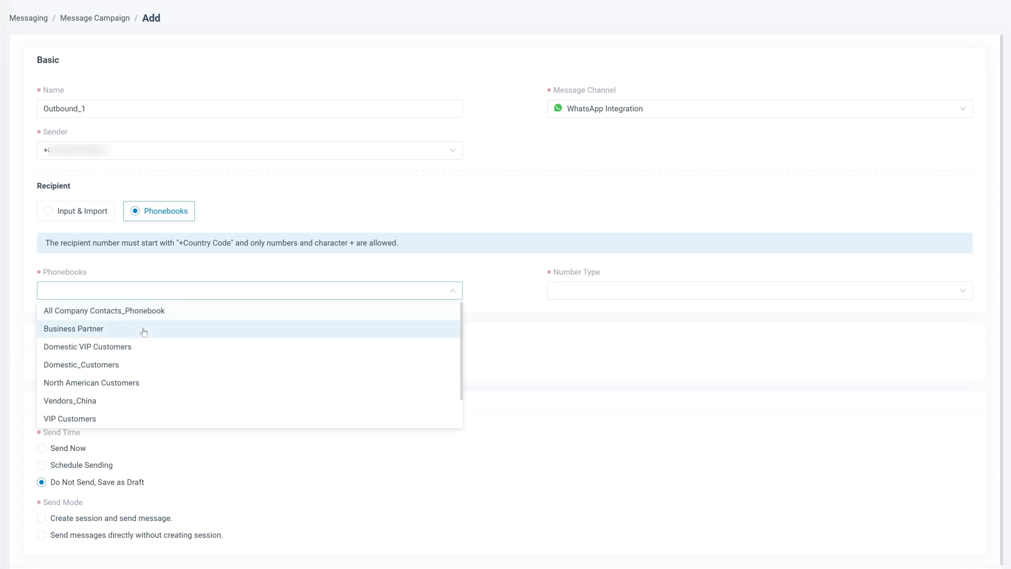
{"action": "left_click", "coordinate": [73, 329]}
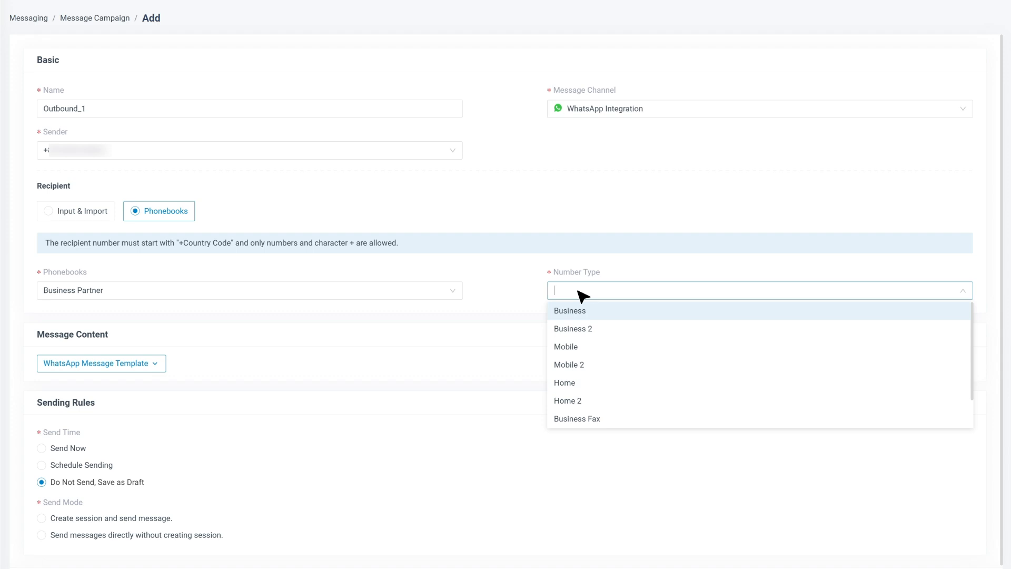
{"action": "left_click", "coordinate": [566, 347]}
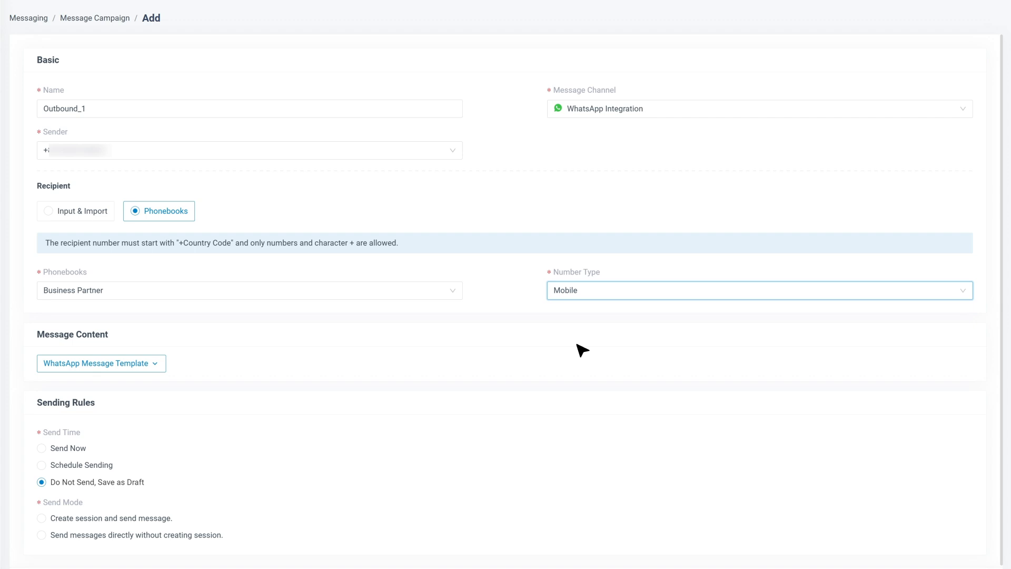
{"action": "mouse_move", "coordinate": [272, 369]}
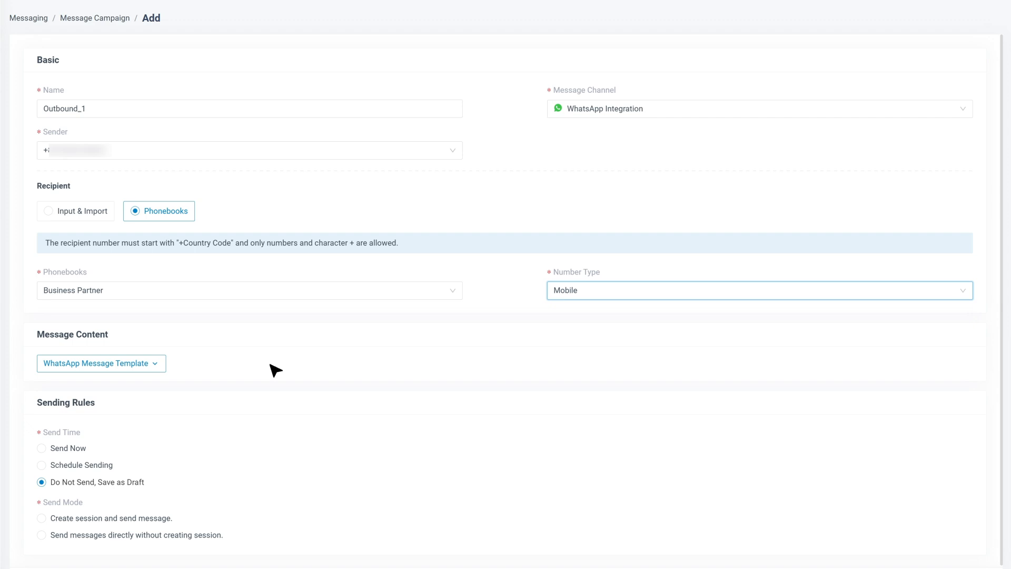
Select the promotional_offers template, entering 20% for {{1}} and offer code YS202507.
{"action": "left_click", "coordinate": [97, 363]}
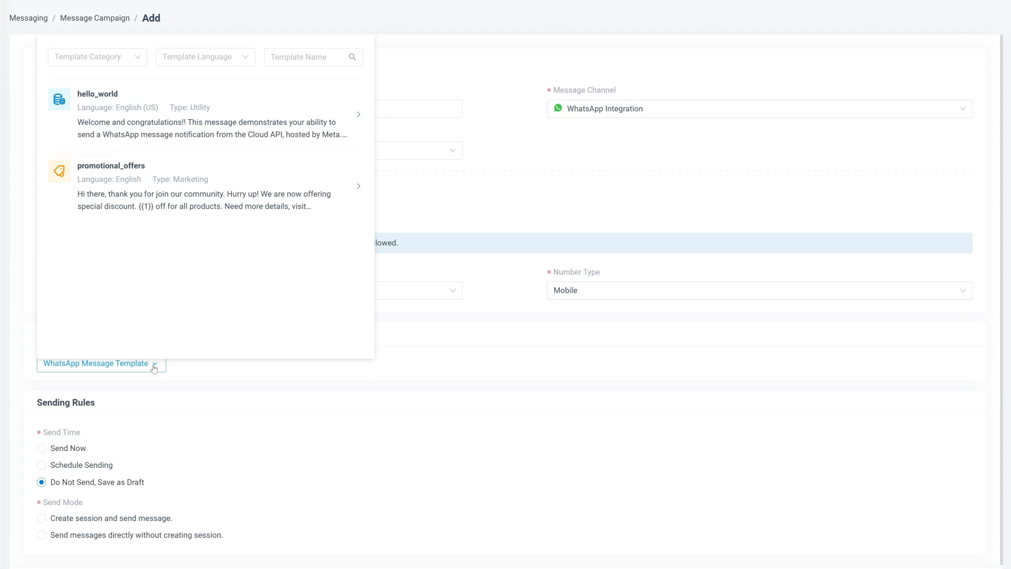
{"action": "left_click", "coordinate": [219, 186]}
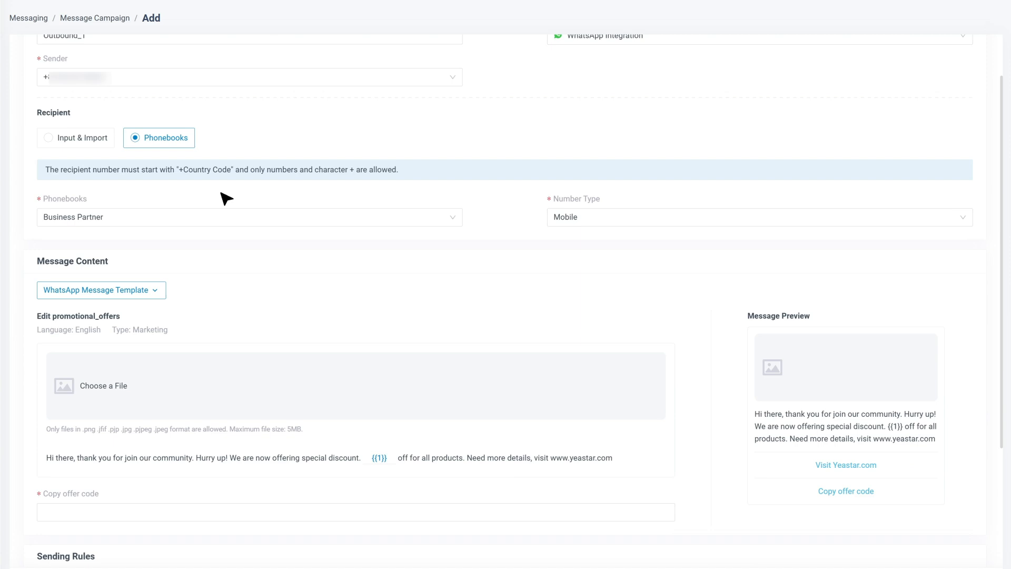
{"action": "scroll", "scroll_direction": "down", "scroll_amount": 3}
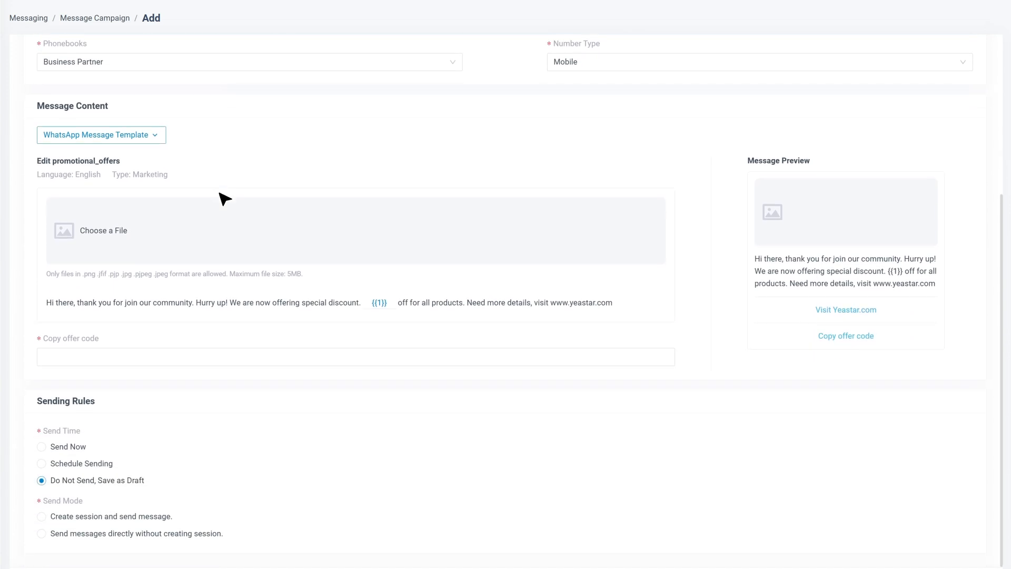
{"action": "mouse_move", "coordinate": [236, 240]}
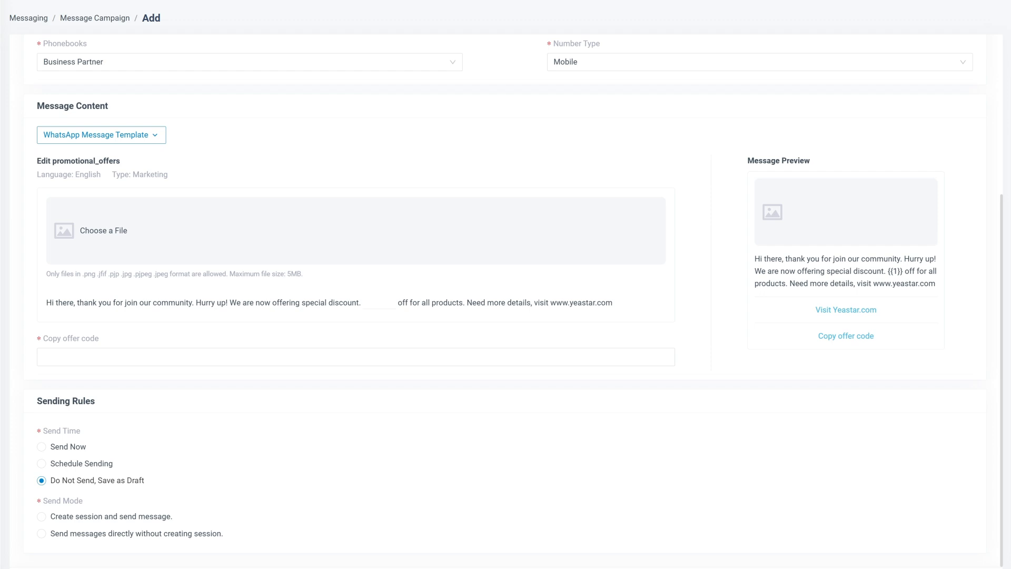
{"action": "type", "text": "20%"}
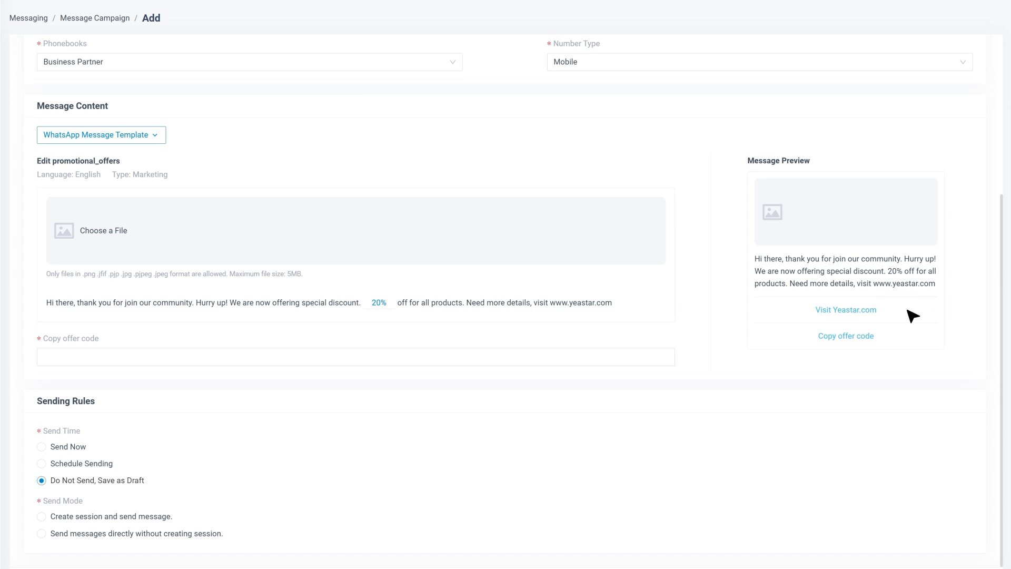
{"action": "mouse_move", "coordinate": [232, 350]}
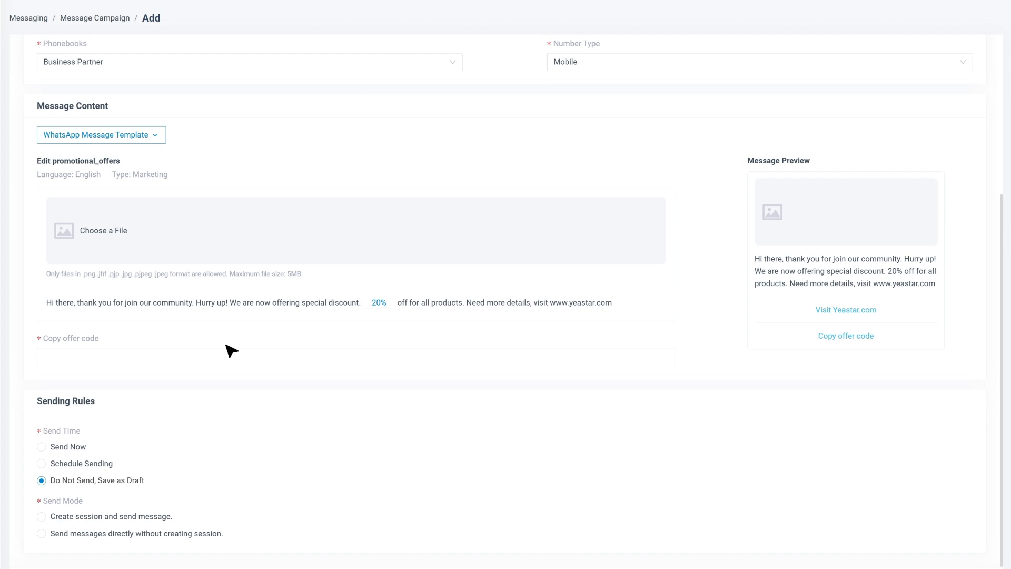
{"action": "type", "text": "YS"}
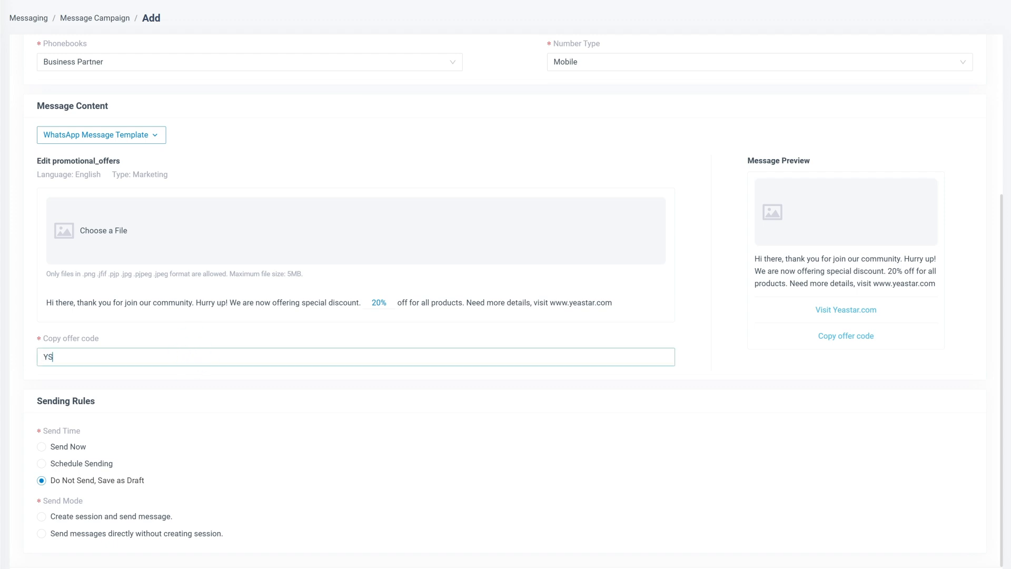
{"action": "type", "text": "202507"}
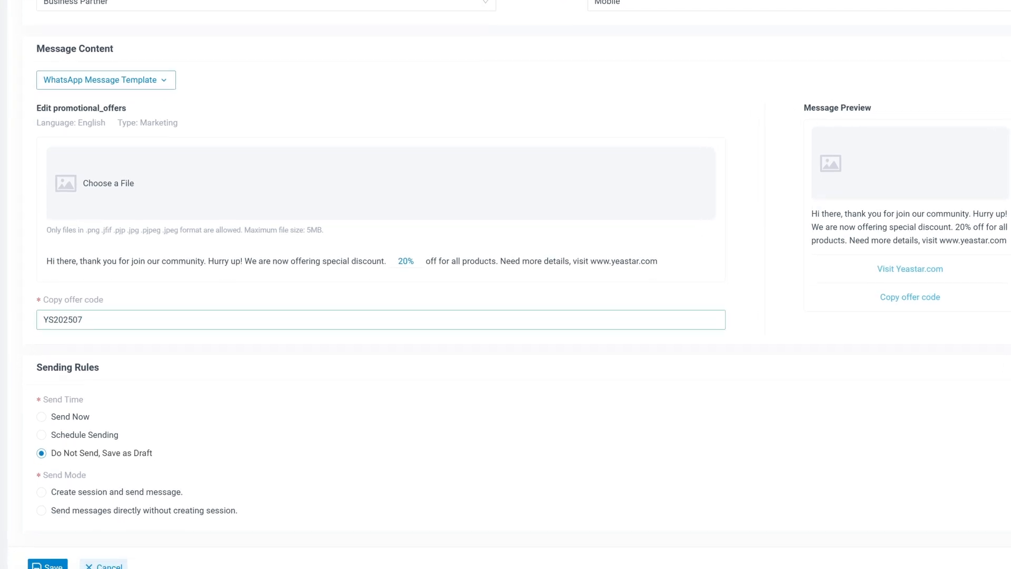
Set the sending rule to Do Not Send, Save as Draft.
{"action": "scroll", "scroll_direction": "down", "scroll_amount": 3}
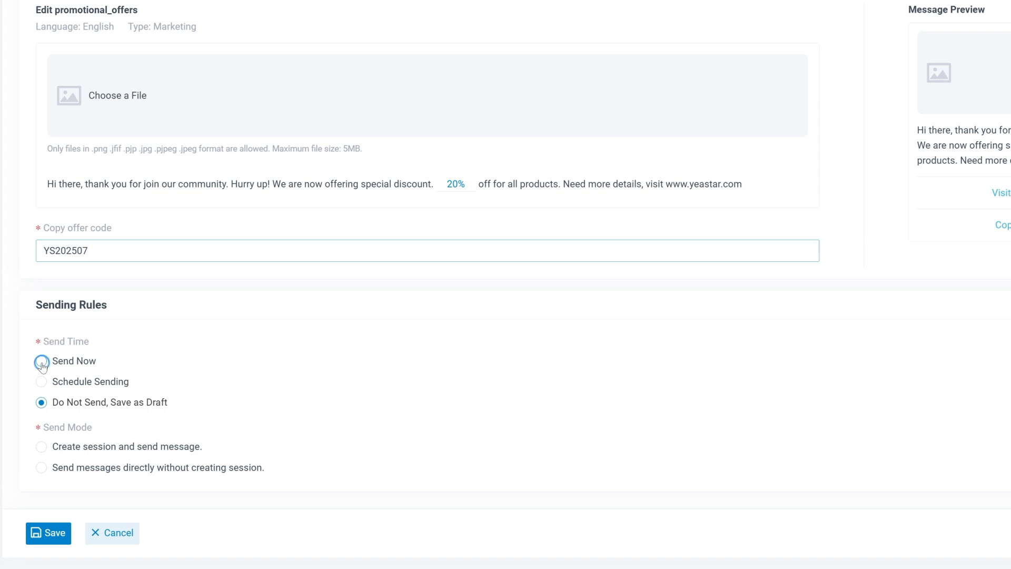
{"action": "left_click", "coordinate": [41, 361]}
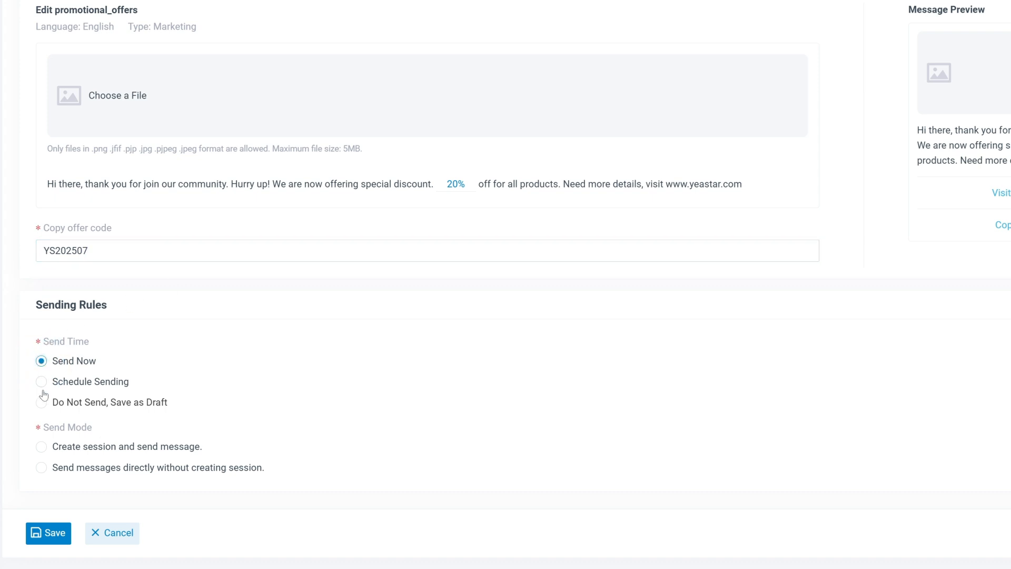
{"action": "left_click", "coordinate": [41, 381]}
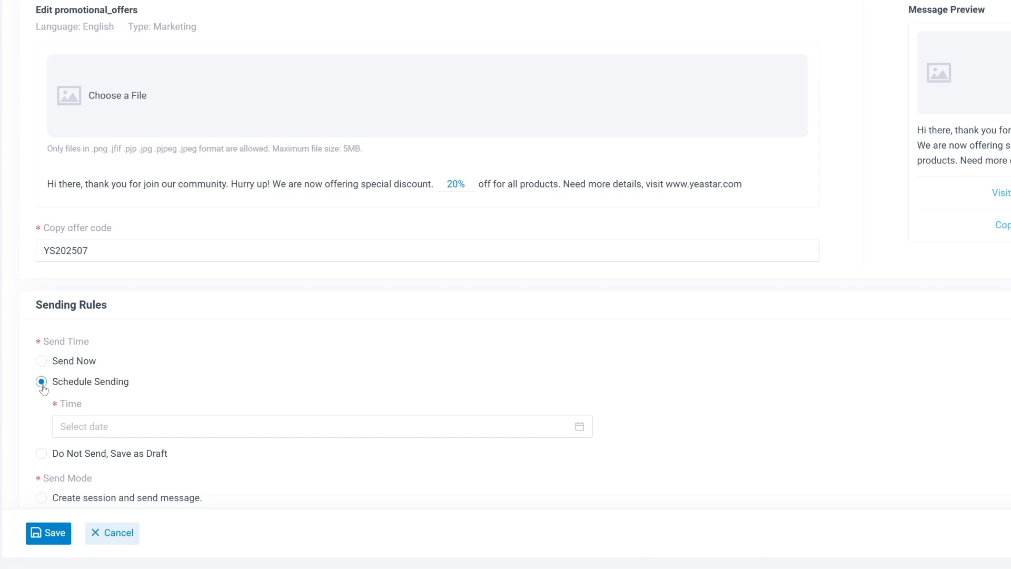
{"action": "scroll", "scroll_direction": "down", "scroll_amount": 3}
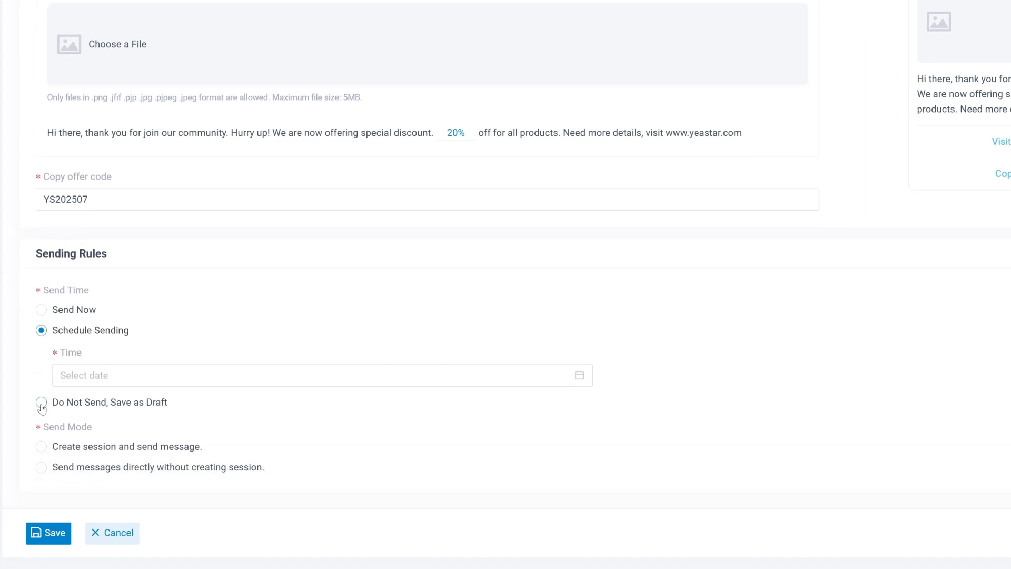
{"action": "left_click", "coordinate": [41, 402]}
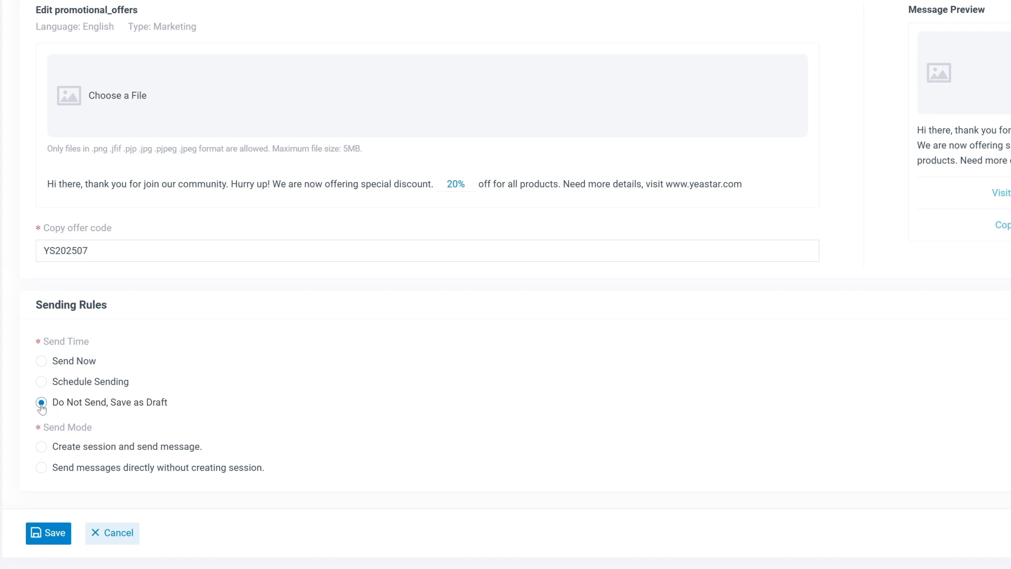
Send messages directly without creating sessions and save the campaign.
{"action": "left_click", "coordinate": [41, 446]}
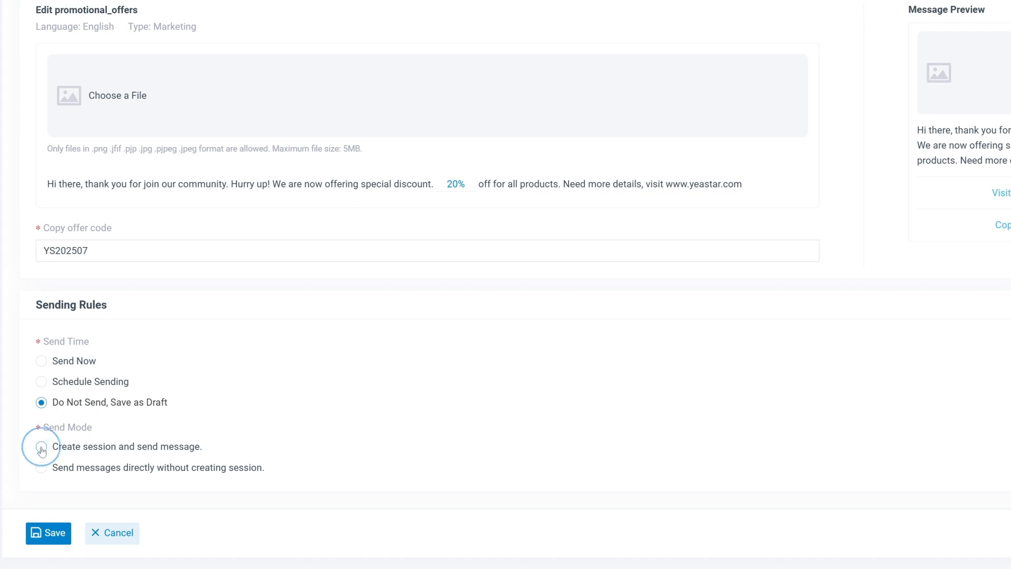
{"action": "left_click", "coordinate": [40, 446]}
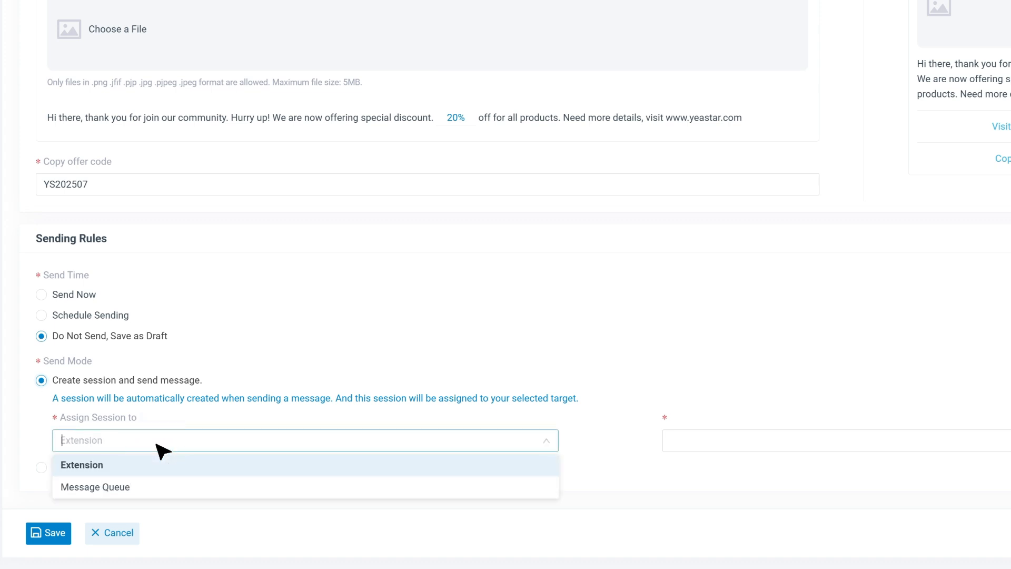
{"action": "mouse_move", "coordinate": [95, 487]}
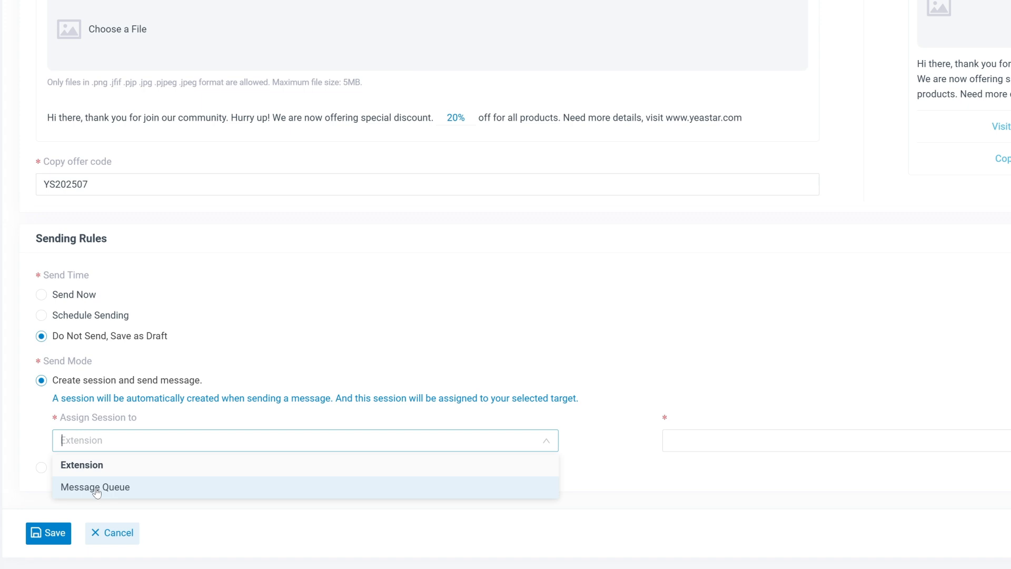
{"action": "left_click", "coordinate": [82, 464]}
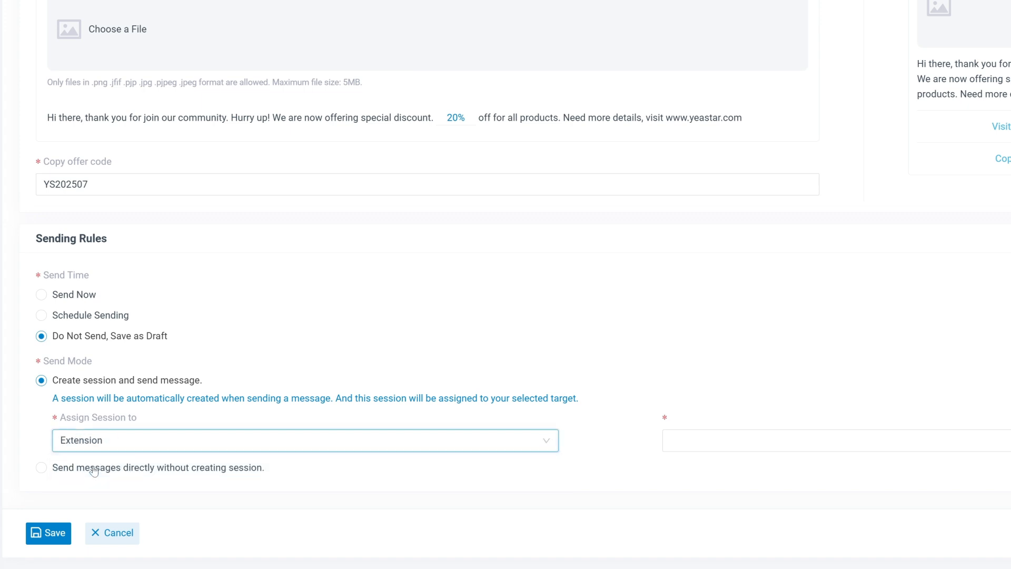
{"action": "left_click", "coordinate": [836, 440]}
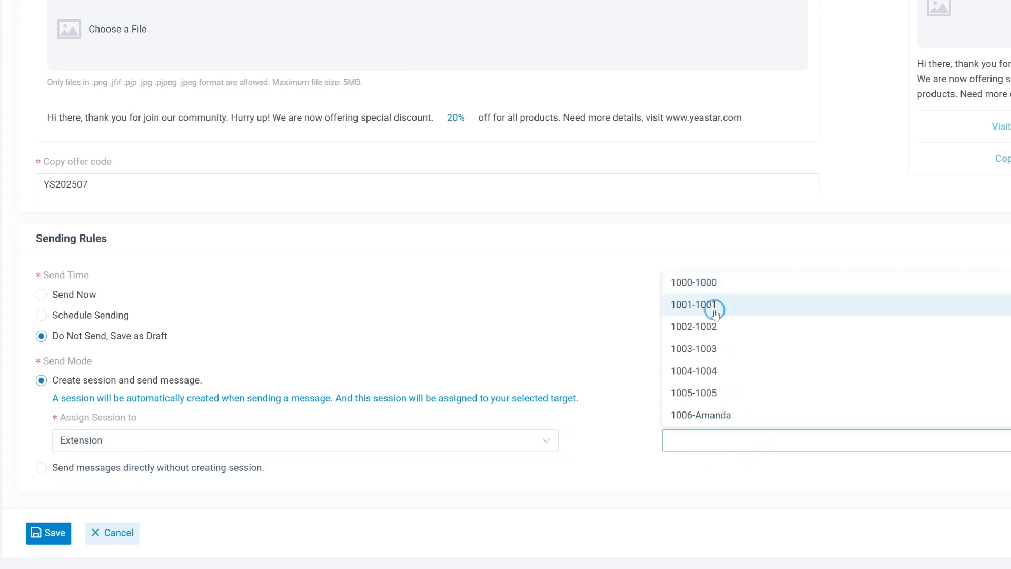
{"action": "left_click", "coordinate": [695, 305]}
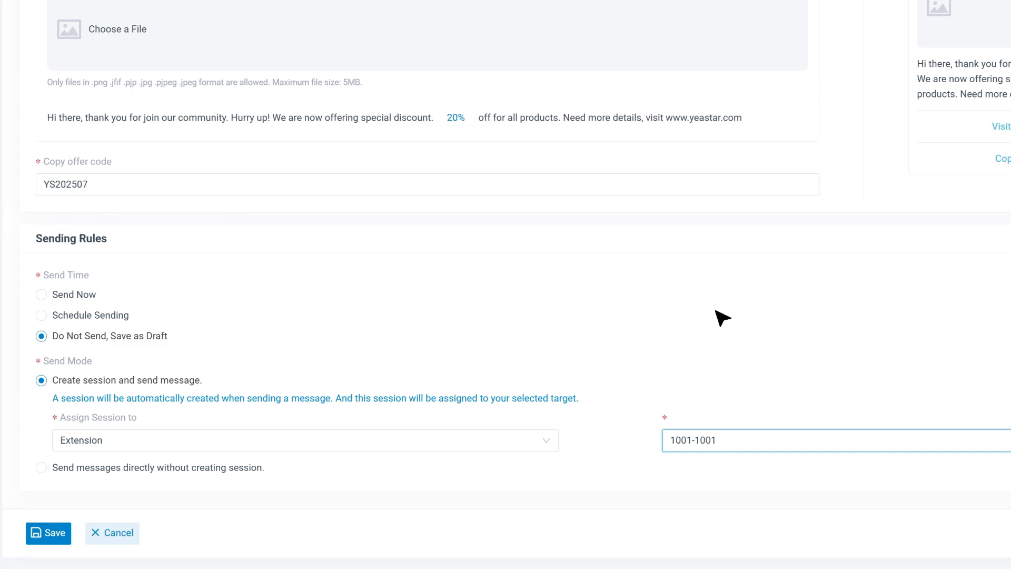
{"action": "mouse_move", "coordinate": [391, 377]}
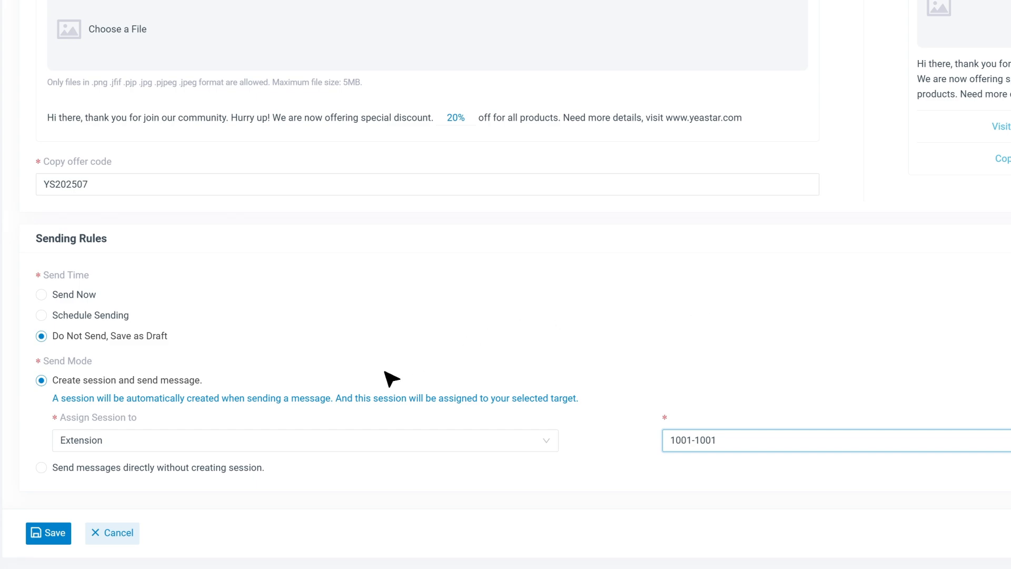
{"action": "left_click", "coordinate": [40, 467]}
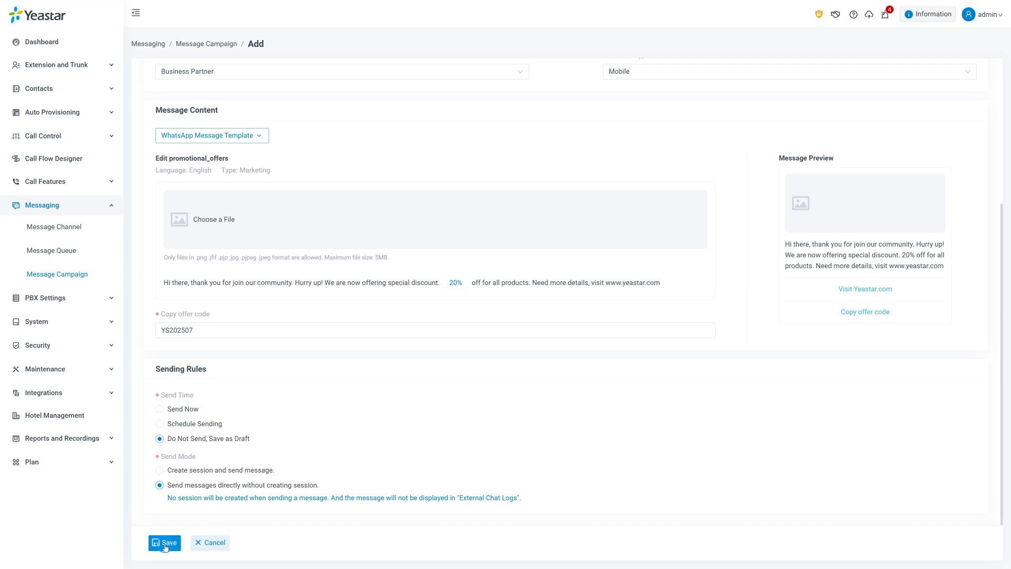
{"action": "left_click", "coordinate": [164, 542]}
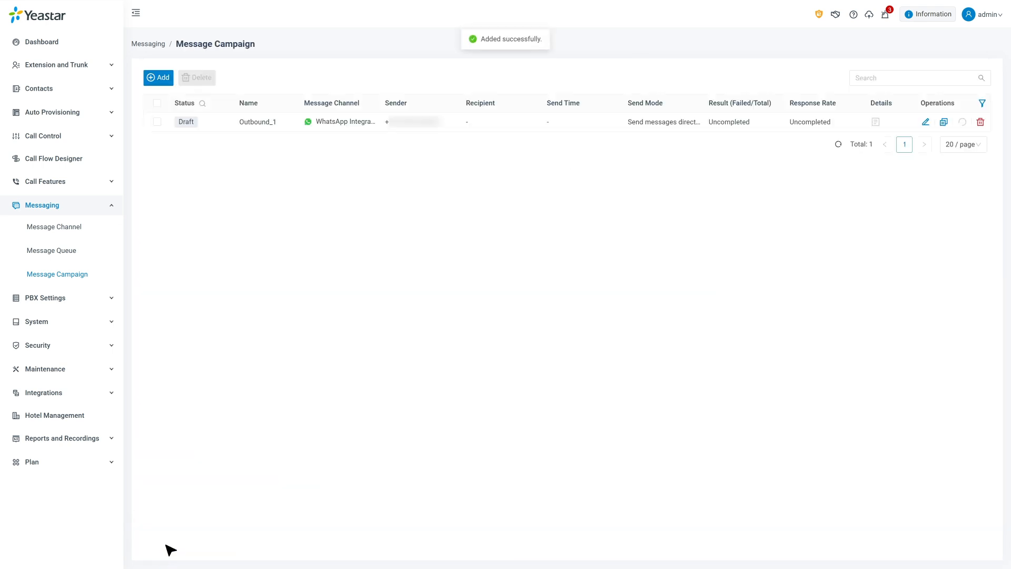